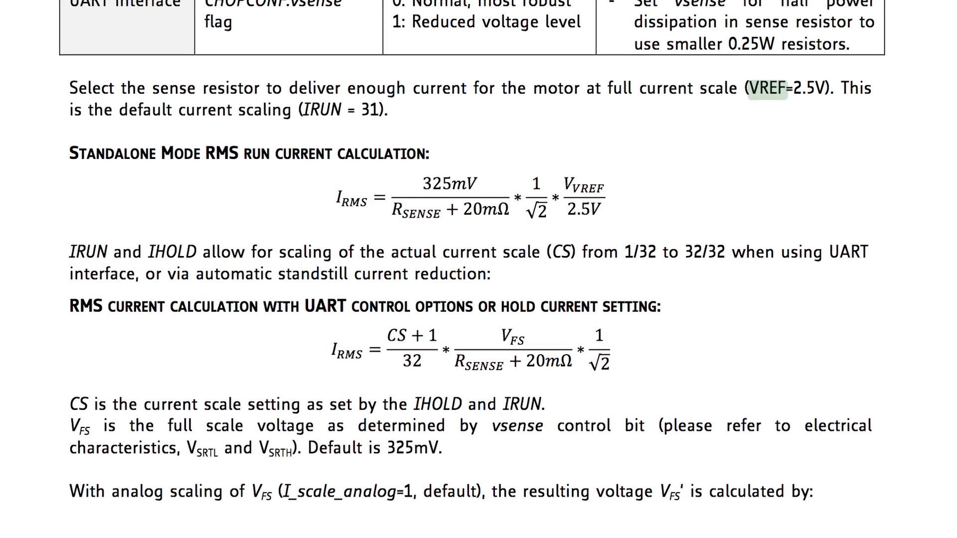
{"action": "scroll", "scroll_direction": "down", "scroll_amount": 3}
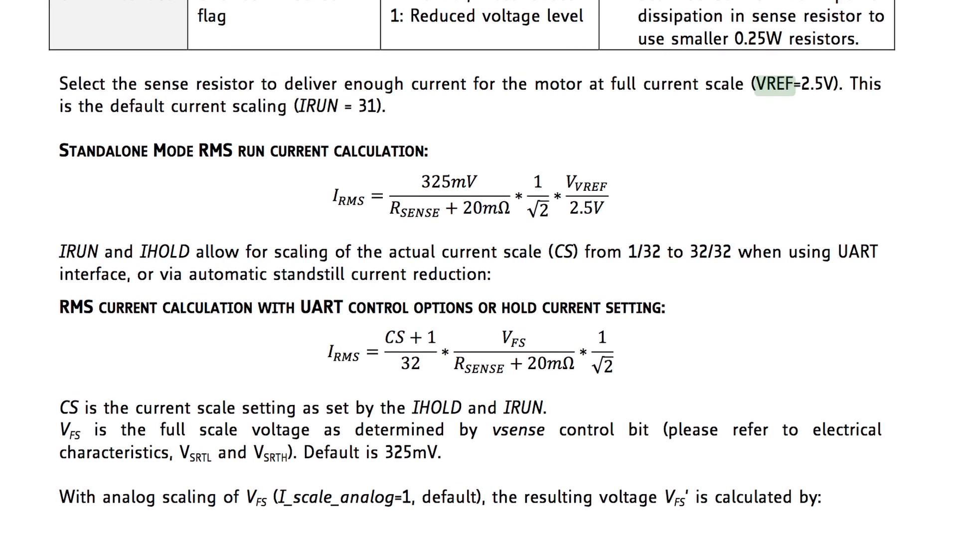